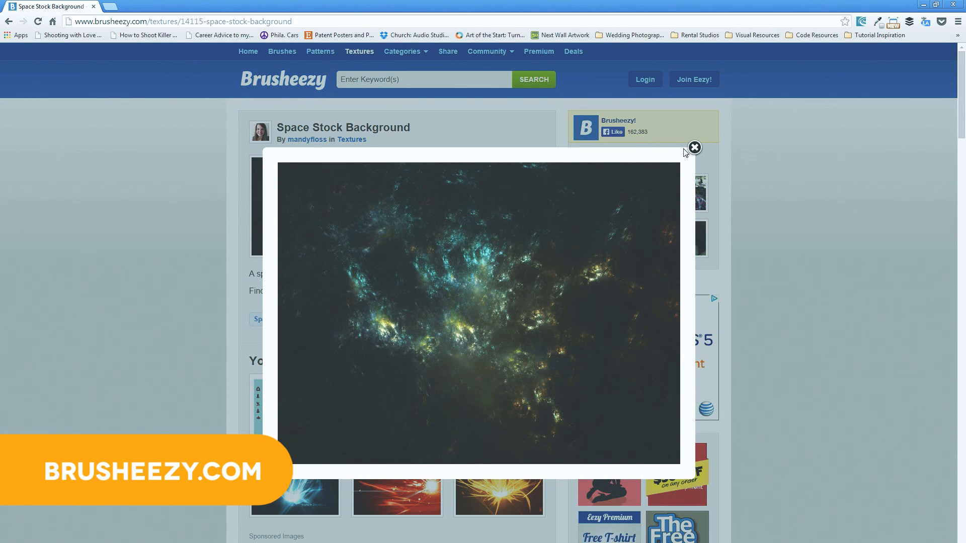
- Close the enlarged preview of the Space Stock Background texture
click(693, 148)
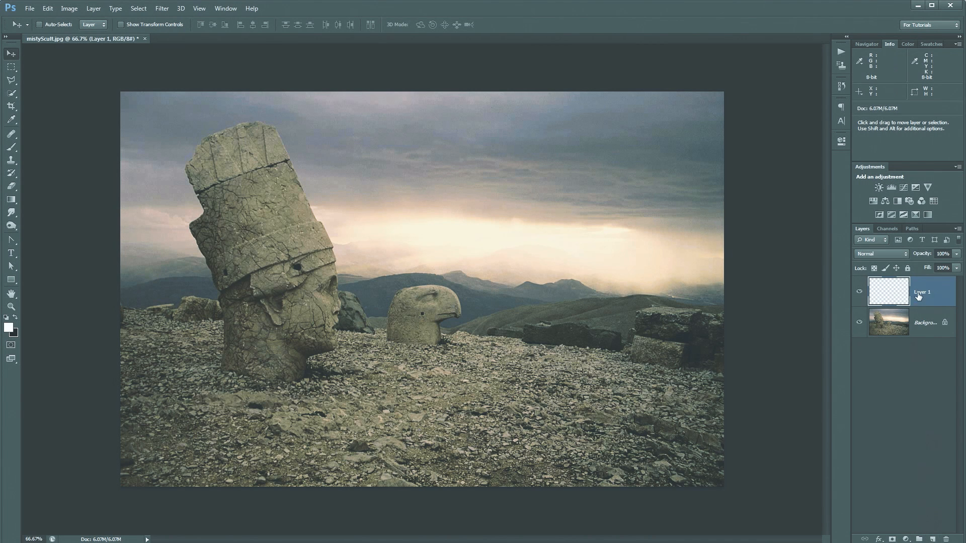
- Rename the empty layer above the sculpture photo to 'Misty'
double_click(922, 292)
text(Misty)
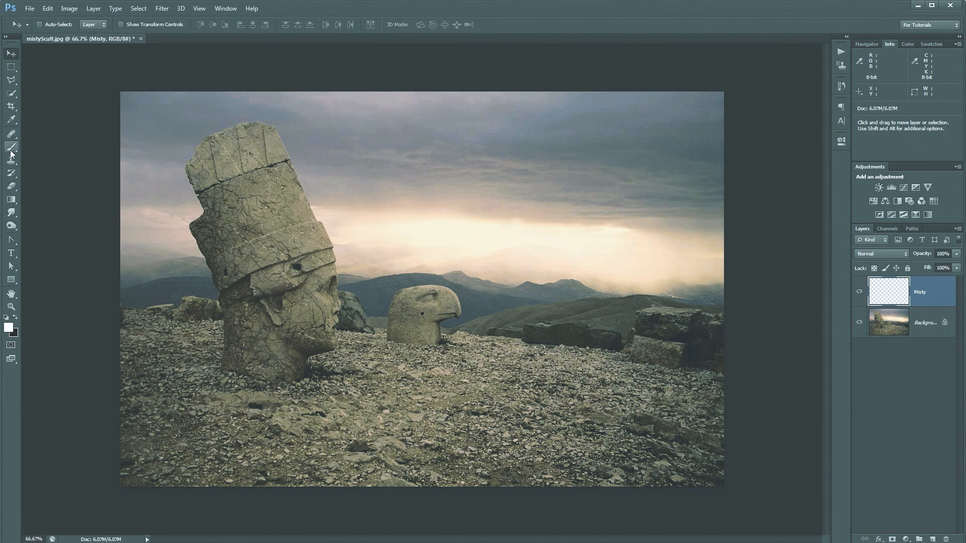
- Replace the brush presets with the particle .abr set and choose an 800 px particle brush
click(11, 148)
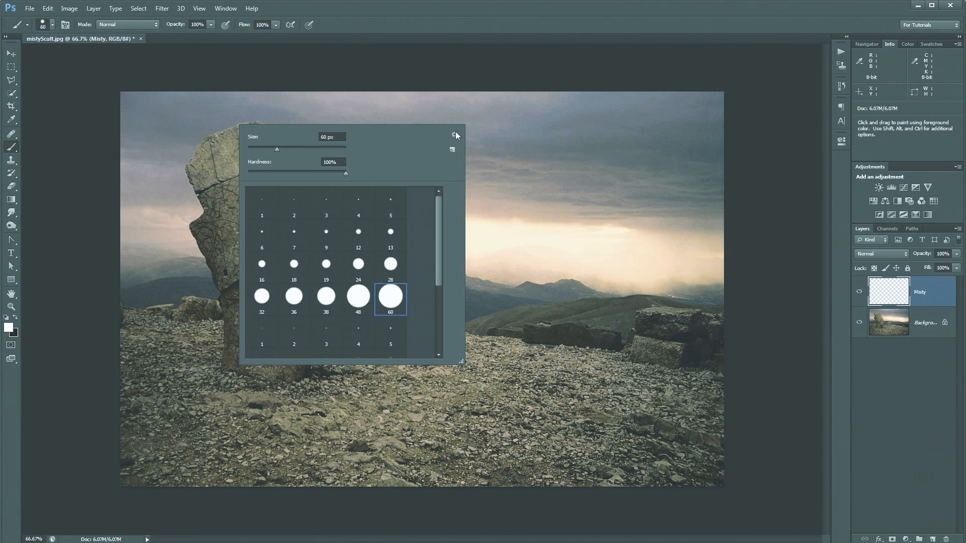
click(454, 134)
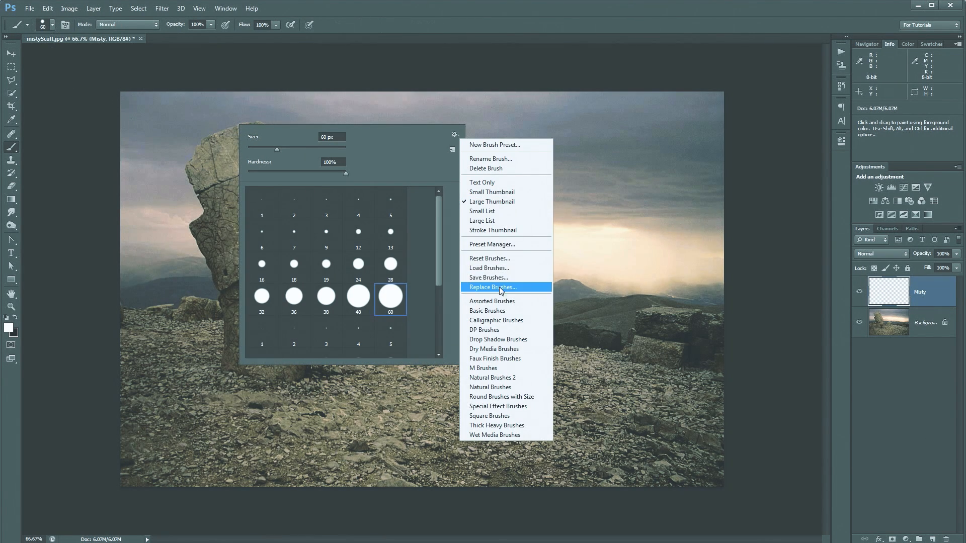
click(491, 288)
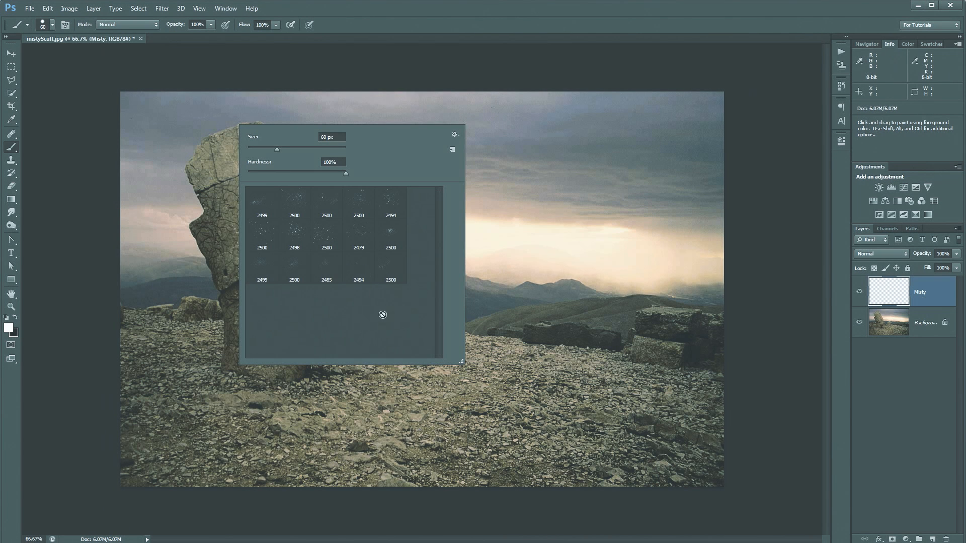
click(325, 236)
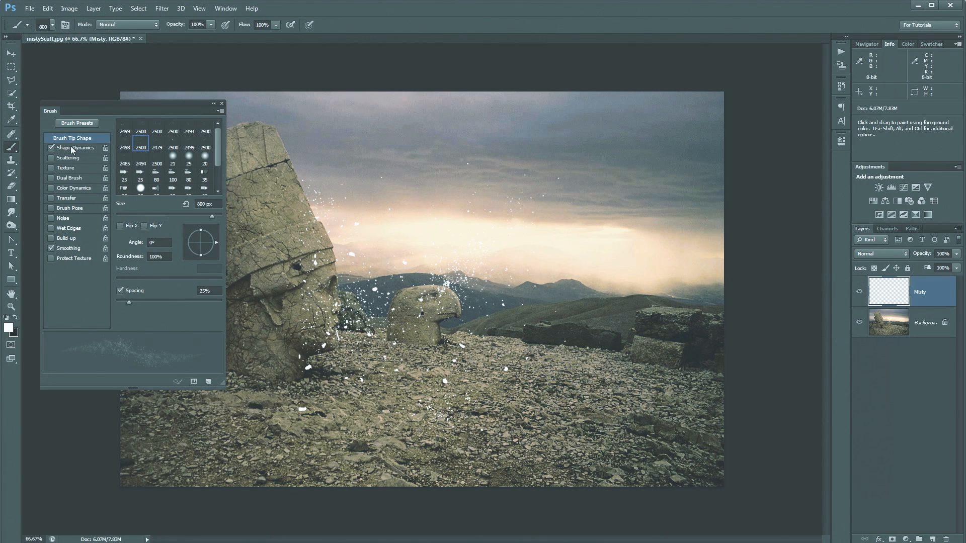
- Enable Shape Dynamics size and angle jitter and paint white particles over the sculptures, ground and sky
click(75, 148)
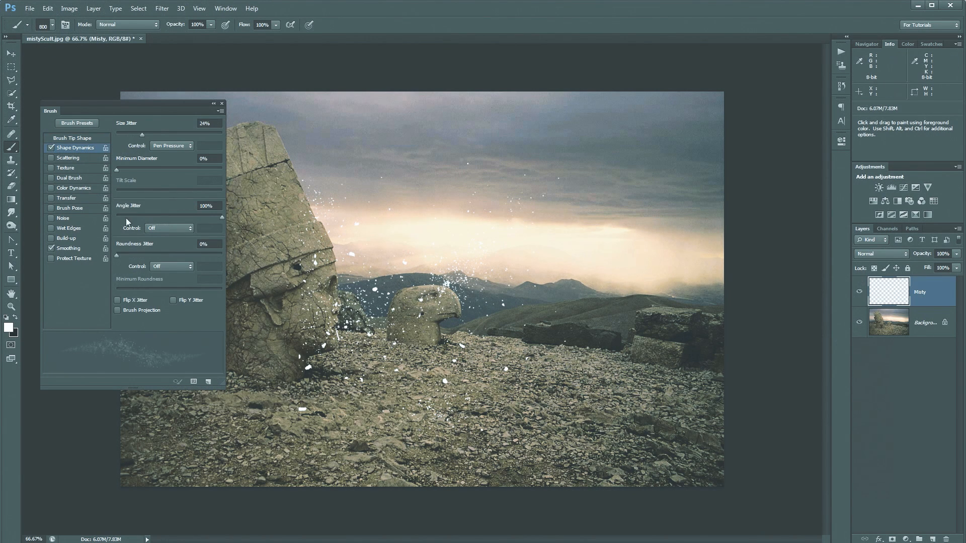
click(221, 103)
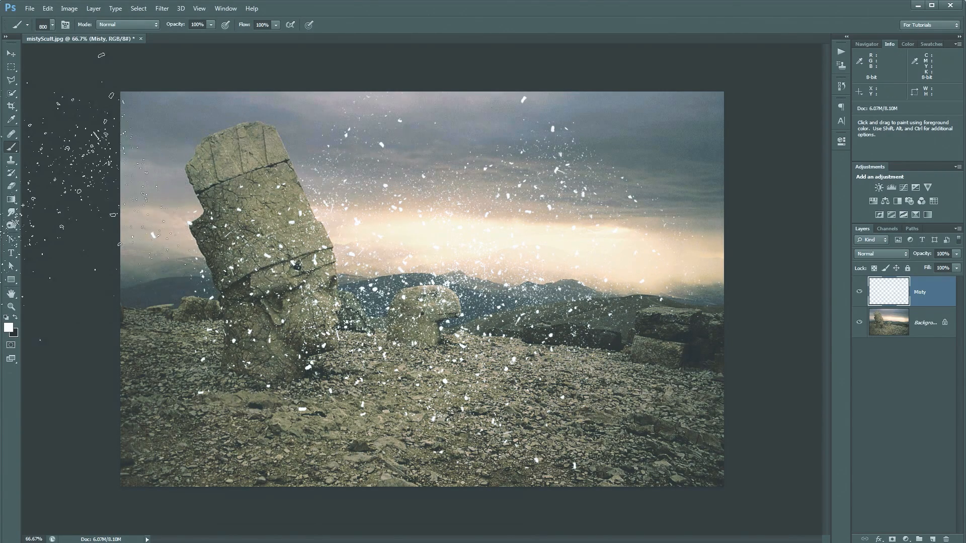
click(11, 54)
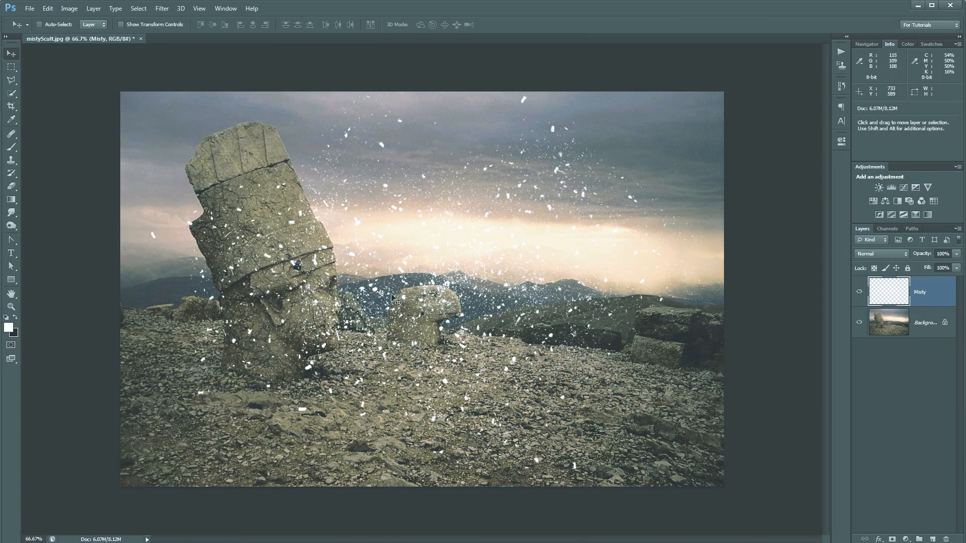
mouse_move(450, 154)
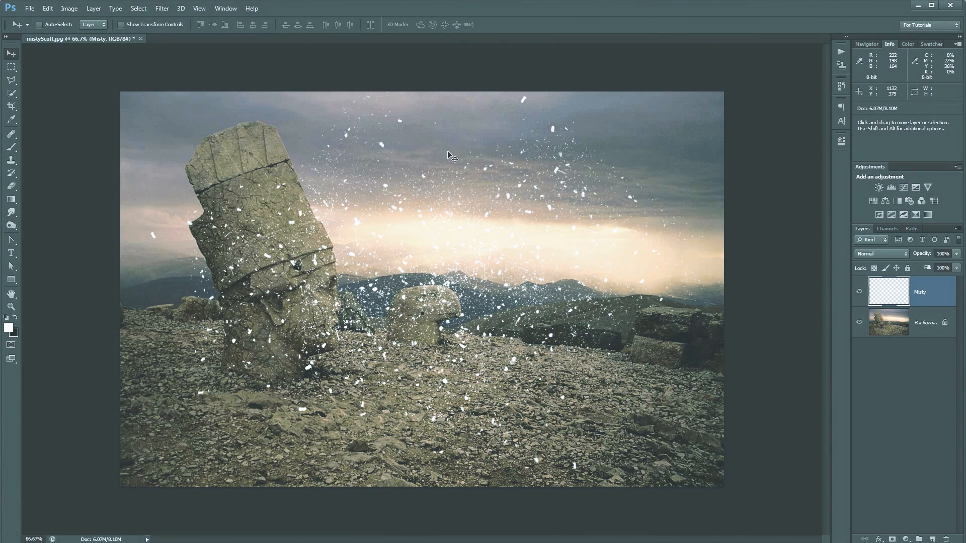
- Apply a Mosaic filter with square cells of size 25 to the white particles
click(161, 8)
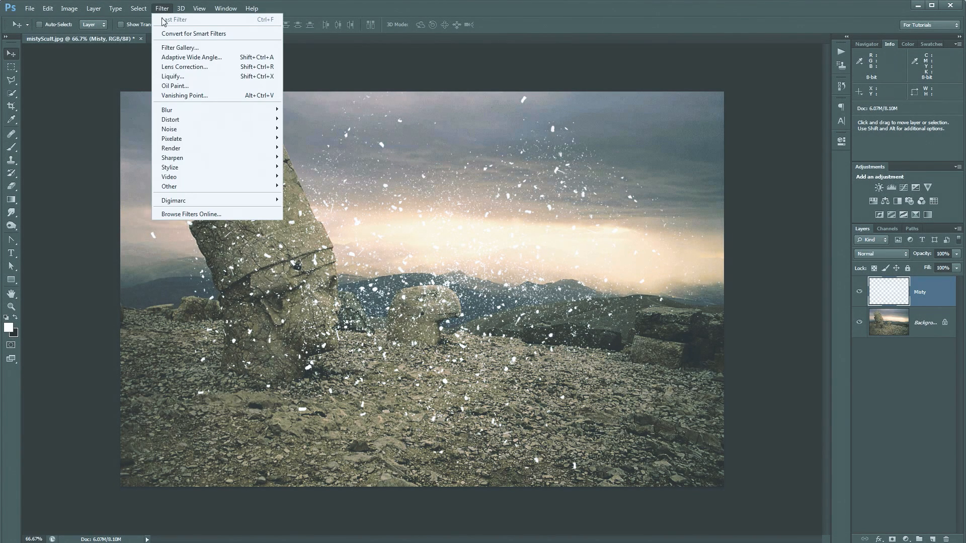
mouse_move(191, 129)
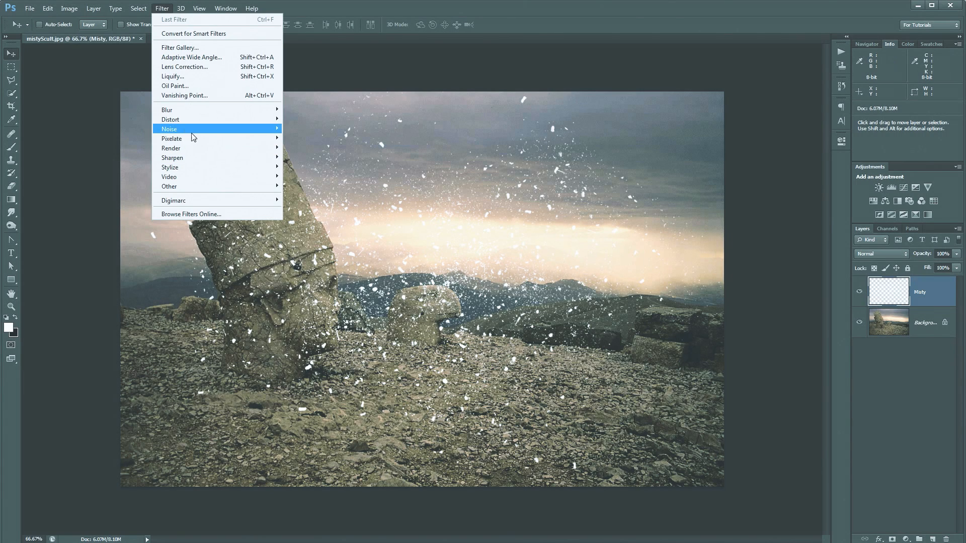
click(172, 138)
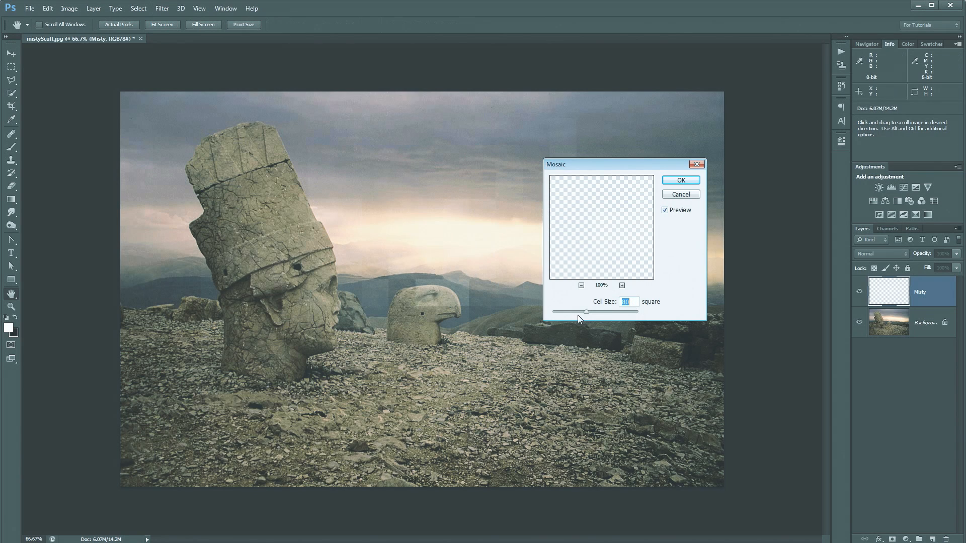
drag(586, 311, 552, 312)
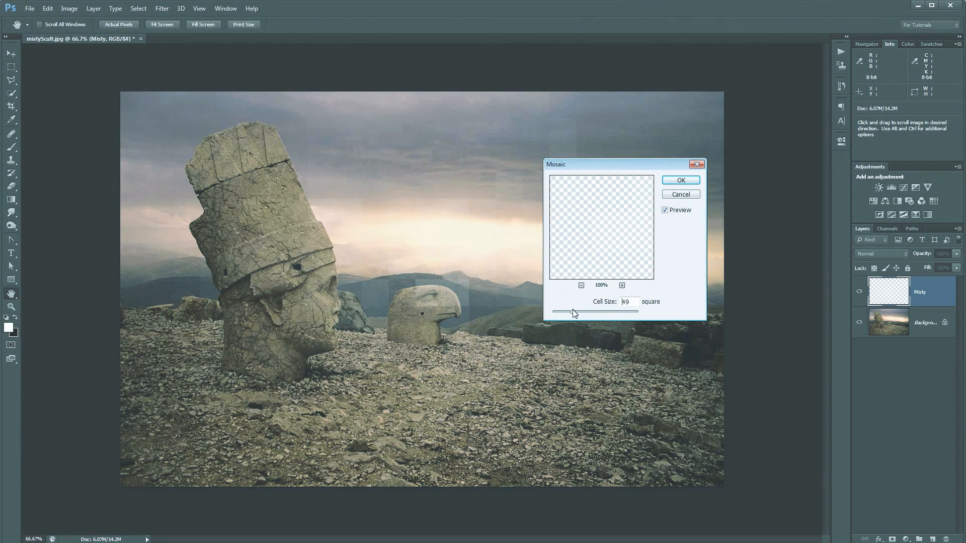
drag(593, 311, 567, 310)
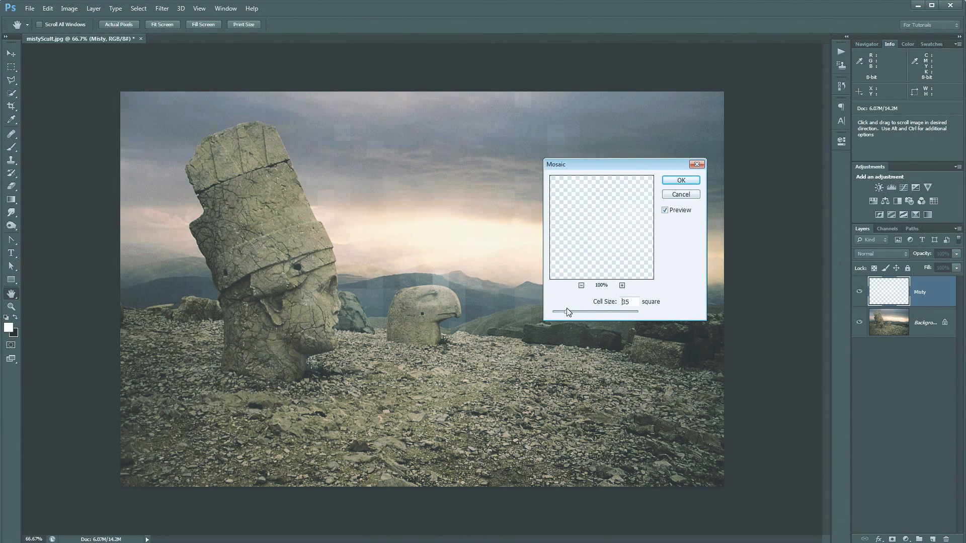
drag(597, 310, 564, 310)
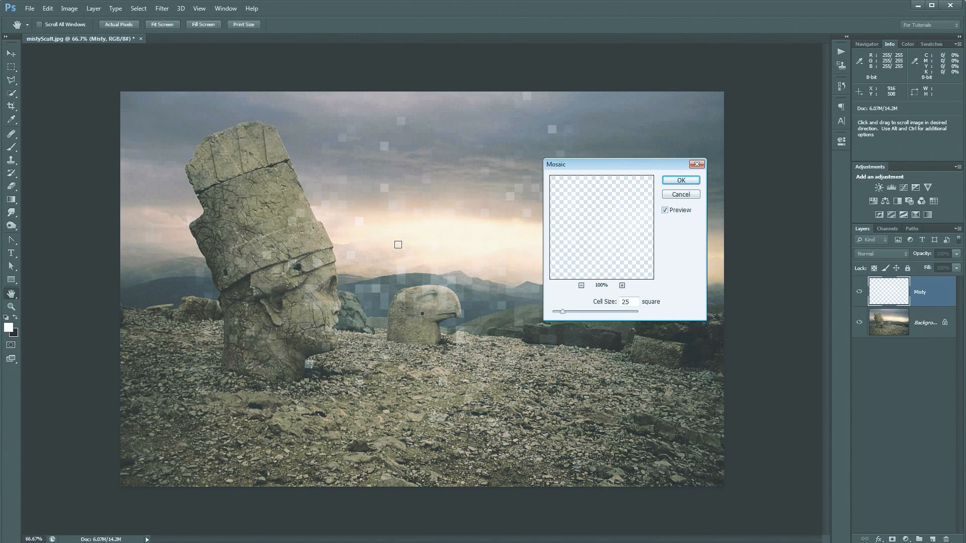
click(680, 180)
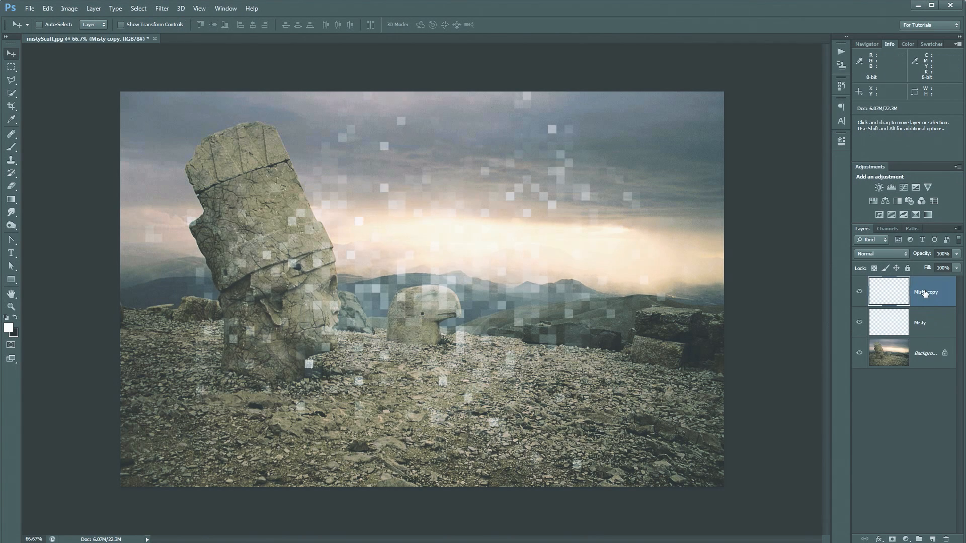
- Duplicate and merge the square layers into Misty copy 2, blended as Overlay then Soft Light
key(ctrl+j)
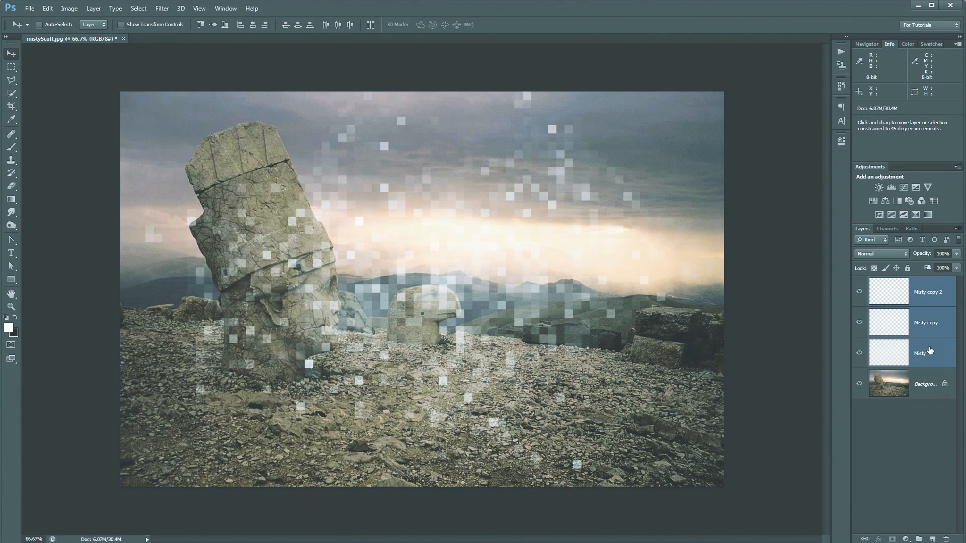
key(ctrl+e)
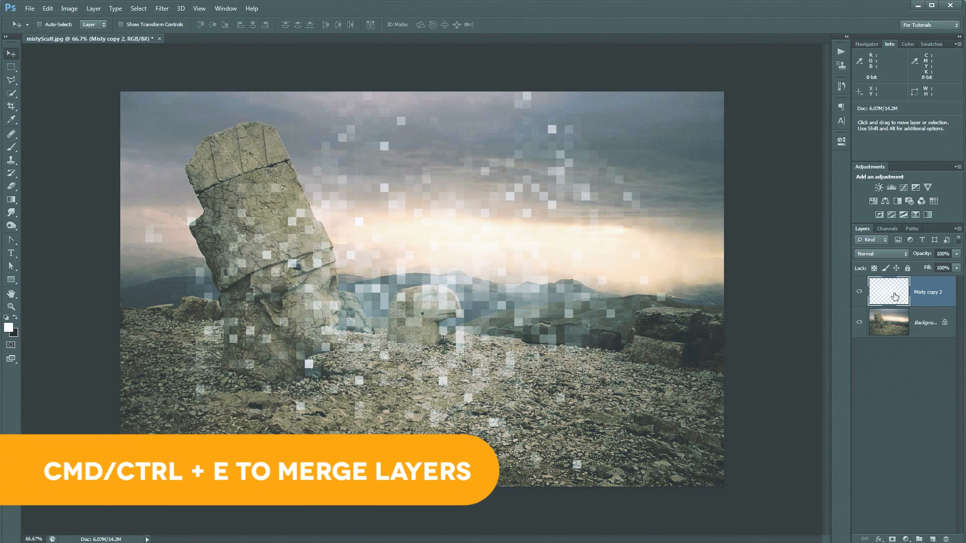
click(880, 254)
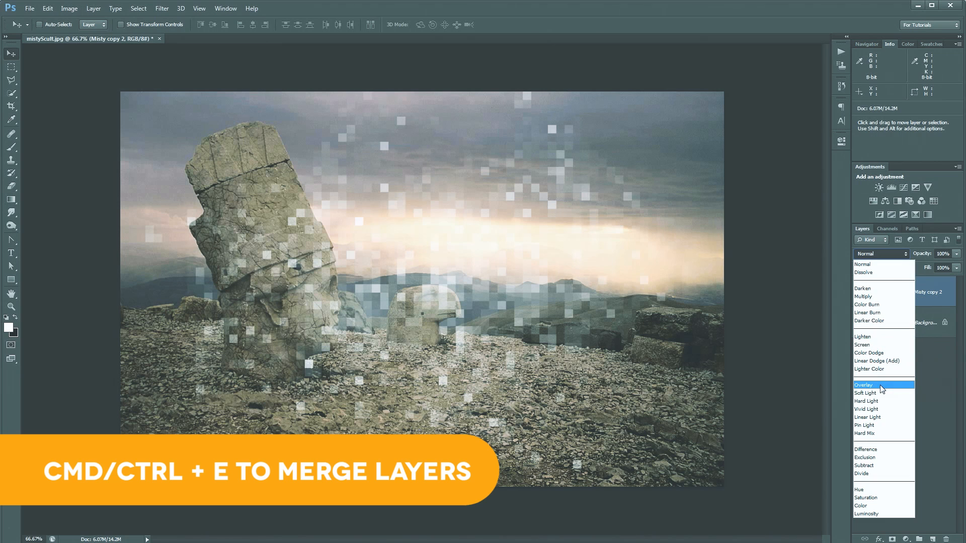
click(863, 384)
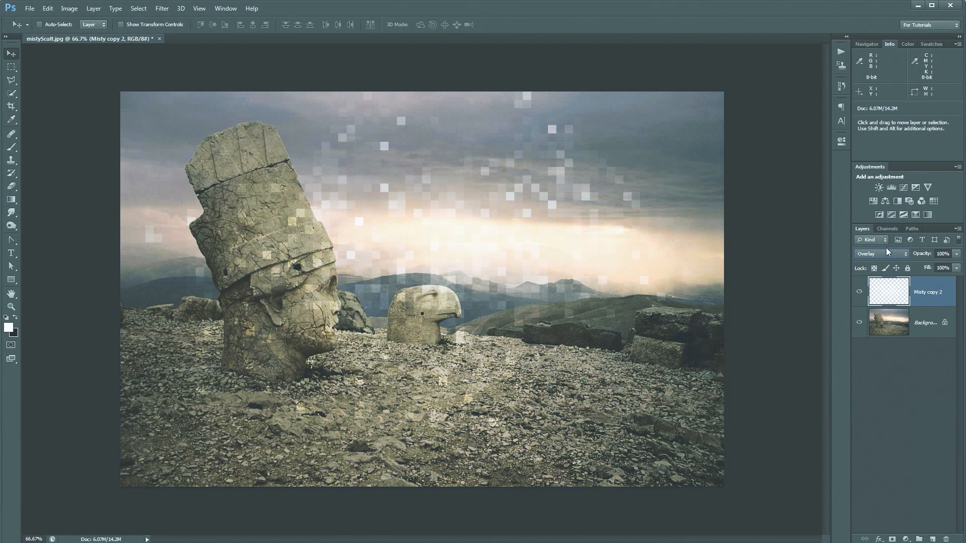
click(877, 254)
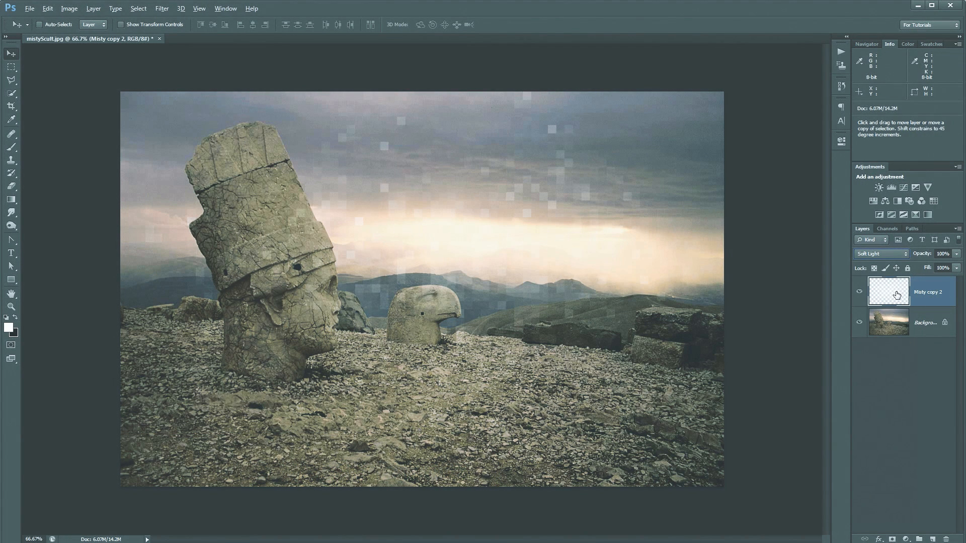
click(881, 254)
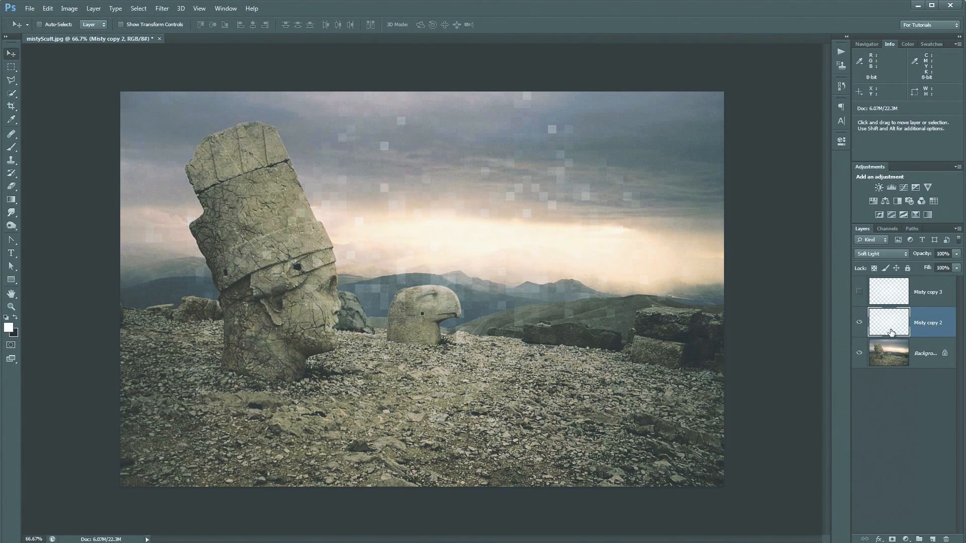
- Colorize Misty copy 2 with Hue 51, Saturation 100 and Lightness -40 for a golden yellow tint
key(ctrl+u)
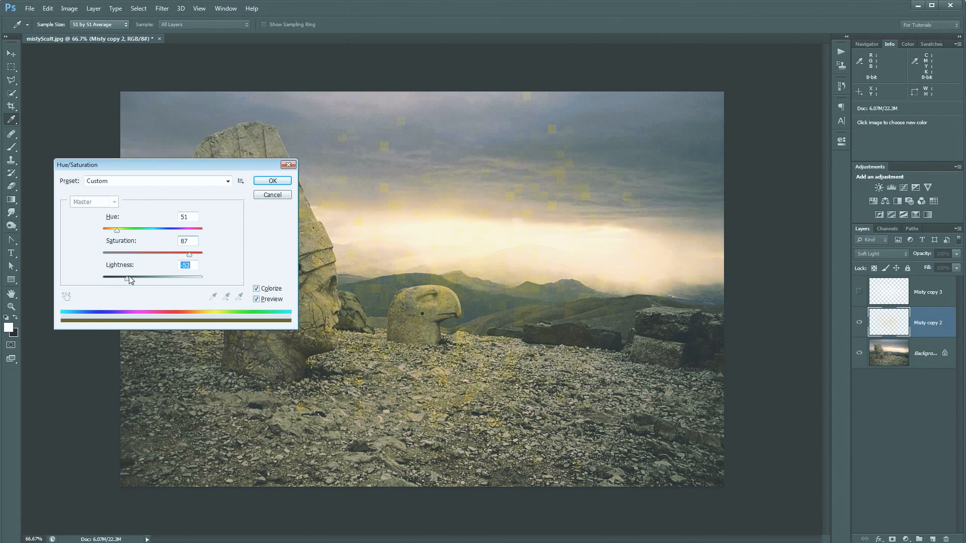
drag(111, 278, 130, 278)
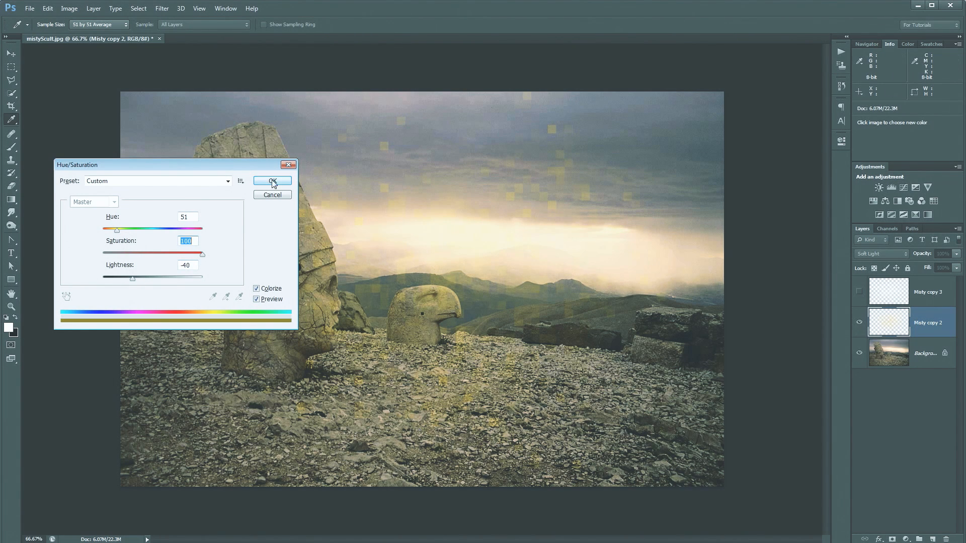
click(271, 180)
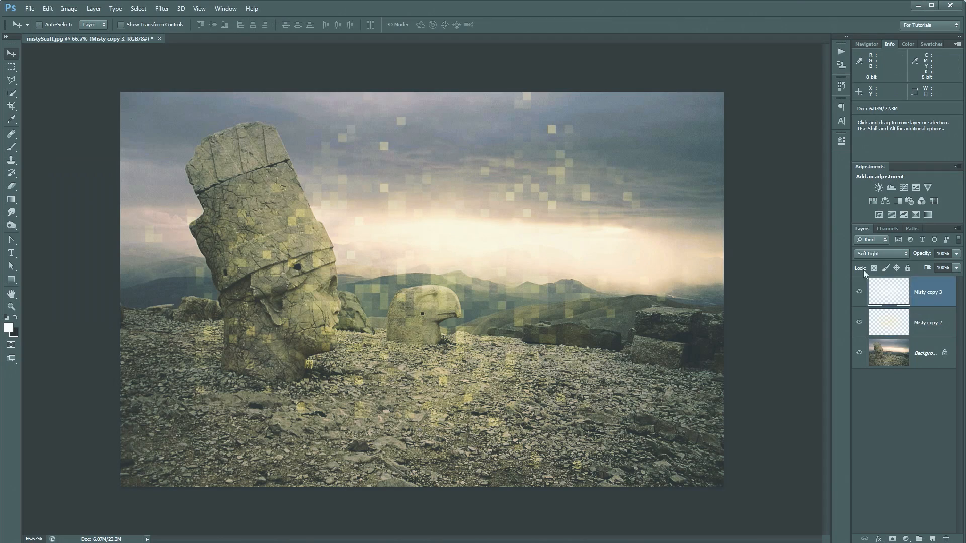
- Set Misty copy 3's blend mode to Overlay so the golden squares glow brighter
click(879, 253)
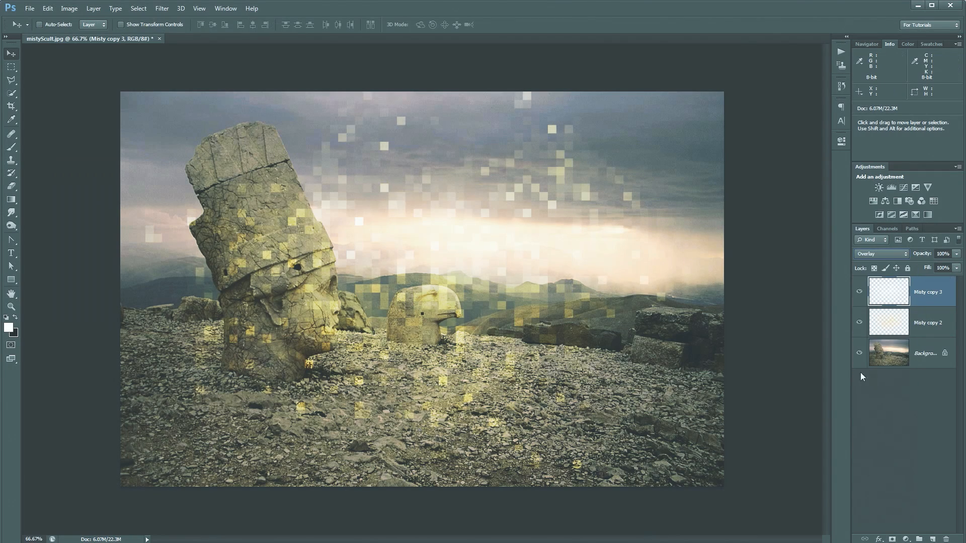
mouse_move(547, 339)
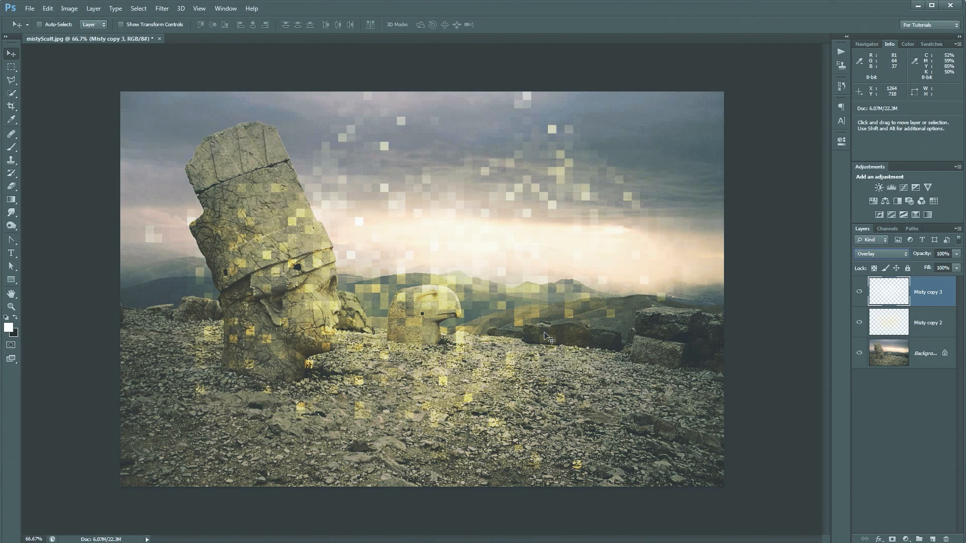